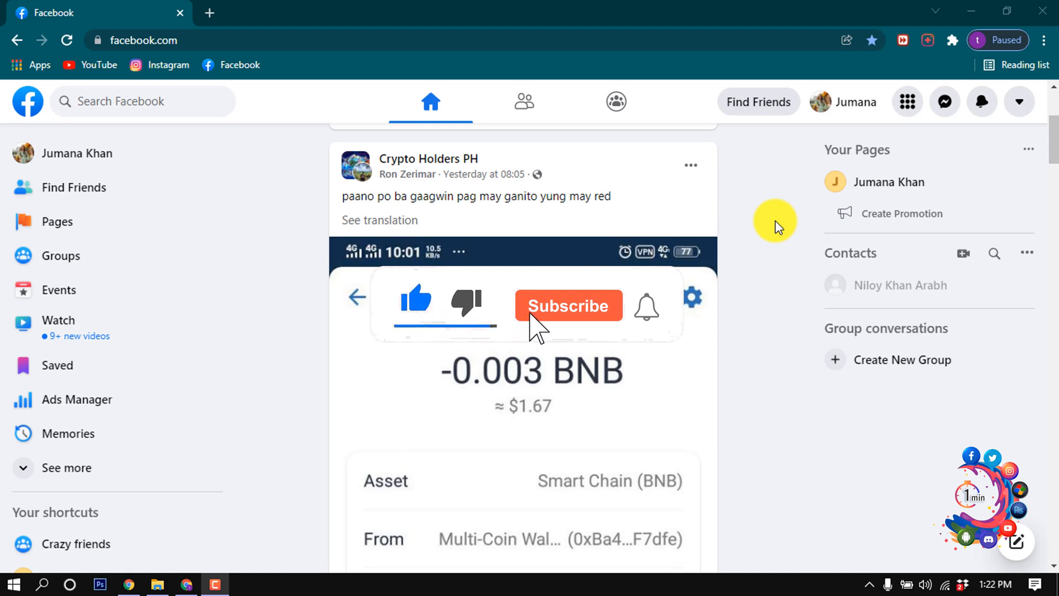
# Step: Reach General Account Settings through the account menu's Settings & privacy entry
pyautogui.click(568, 305)
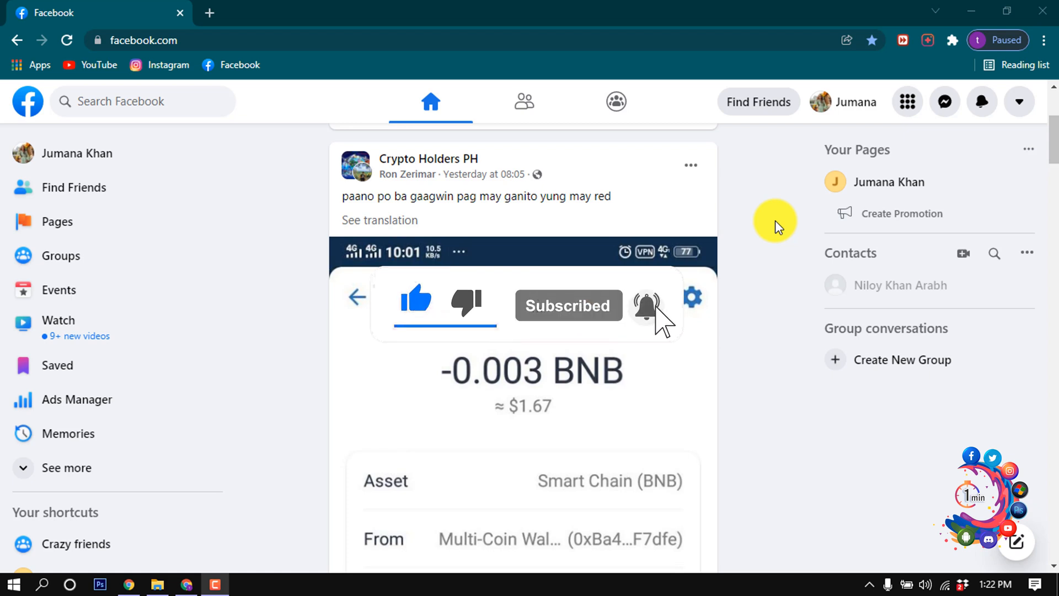
pyautogui.click(647, 300)
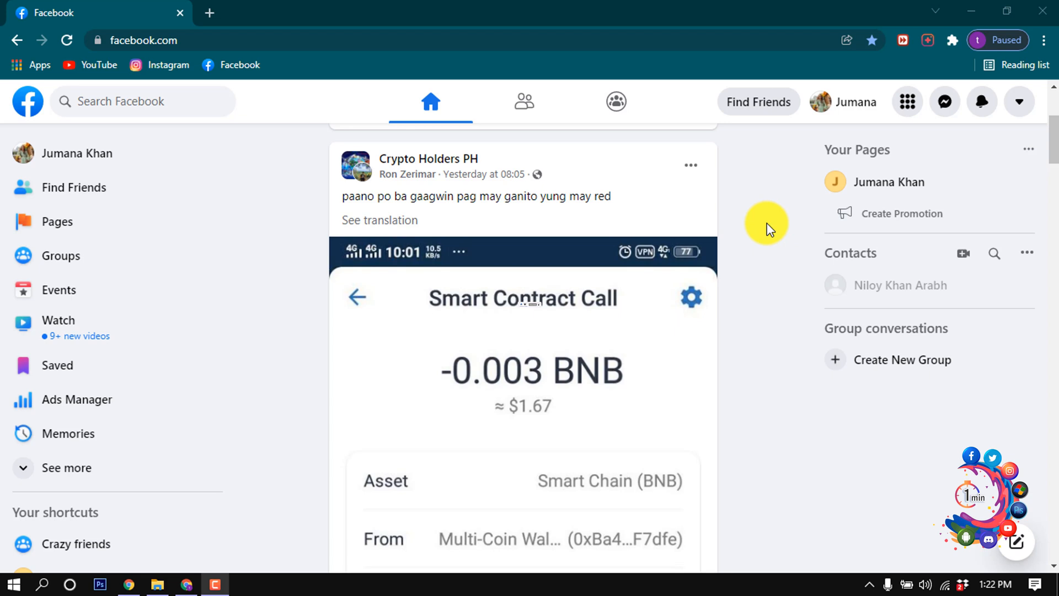
pyautogui.moveTo(776, 228)
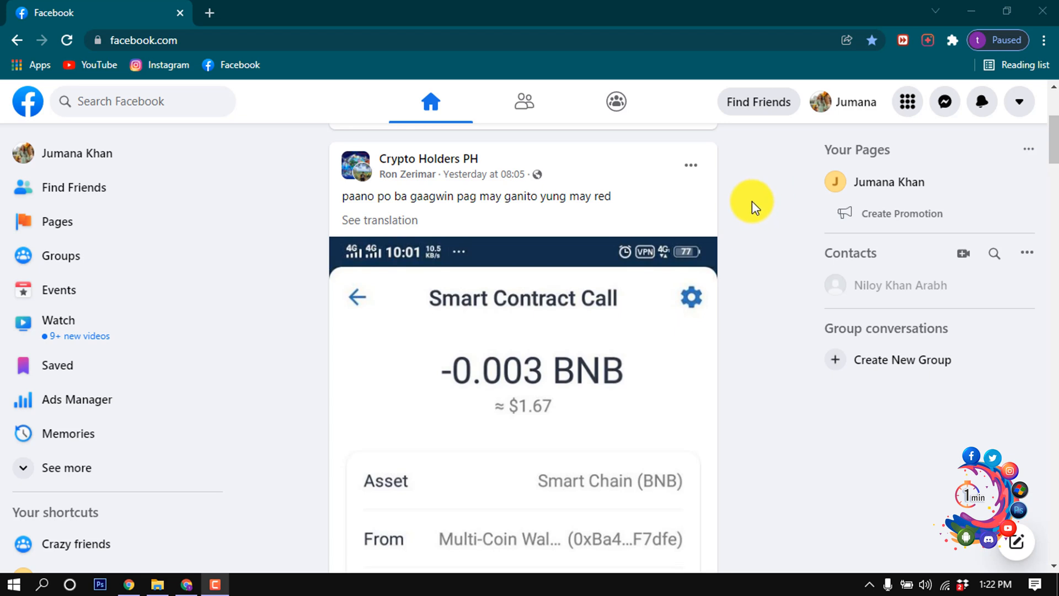
pyautogui.moveTo(1016, 107)
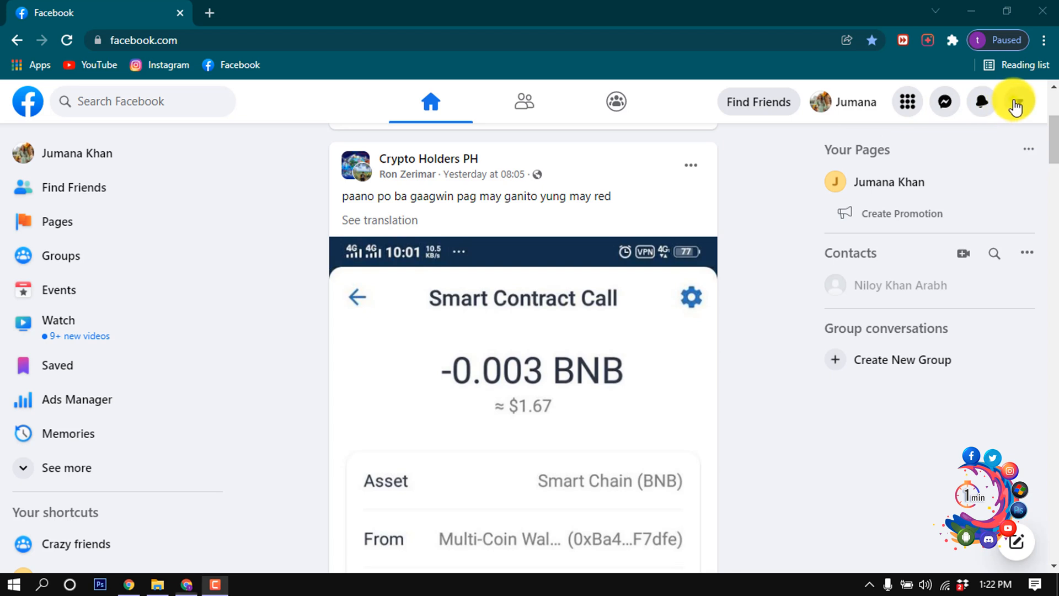
pyautogui.click(1017, 102)
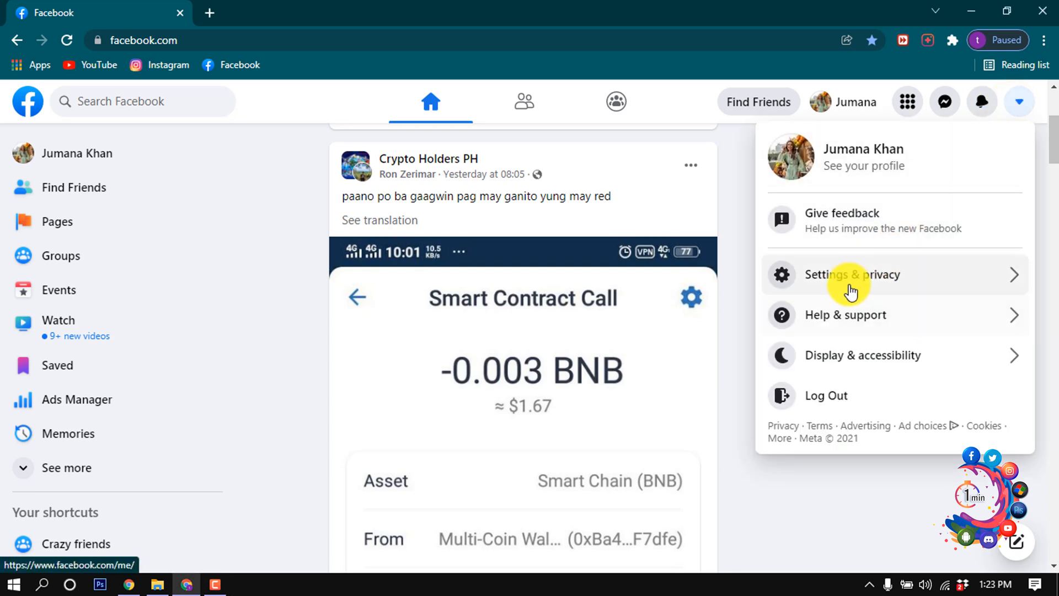
pyautogui.click(853, 274)
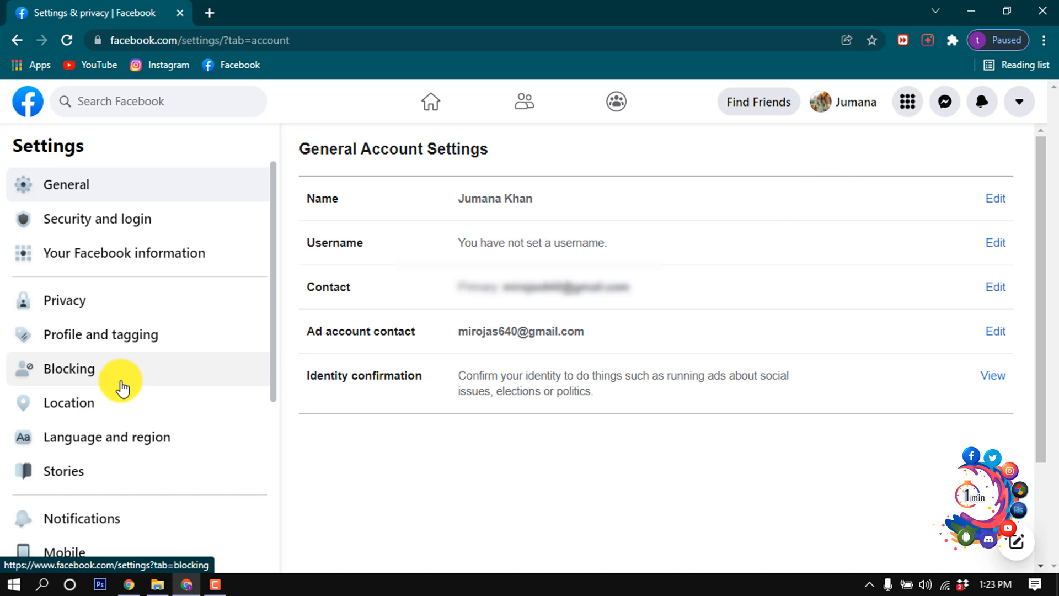
# Step: Show the Blocking page scrolled to the Block users section with two blocked people
pyautogui.click(68, 369)
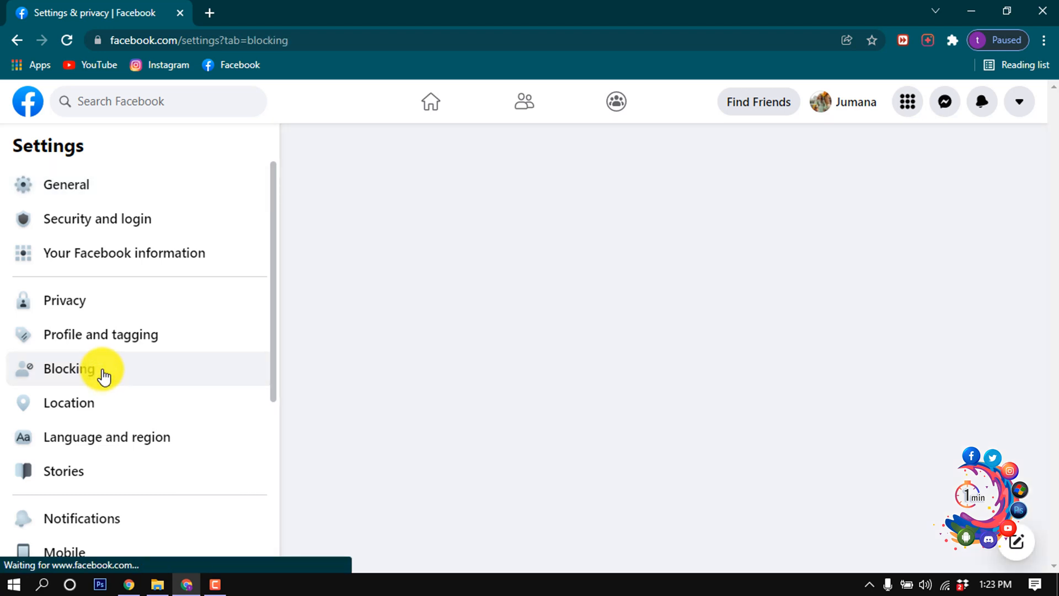
pyautogui.click(68, 369)
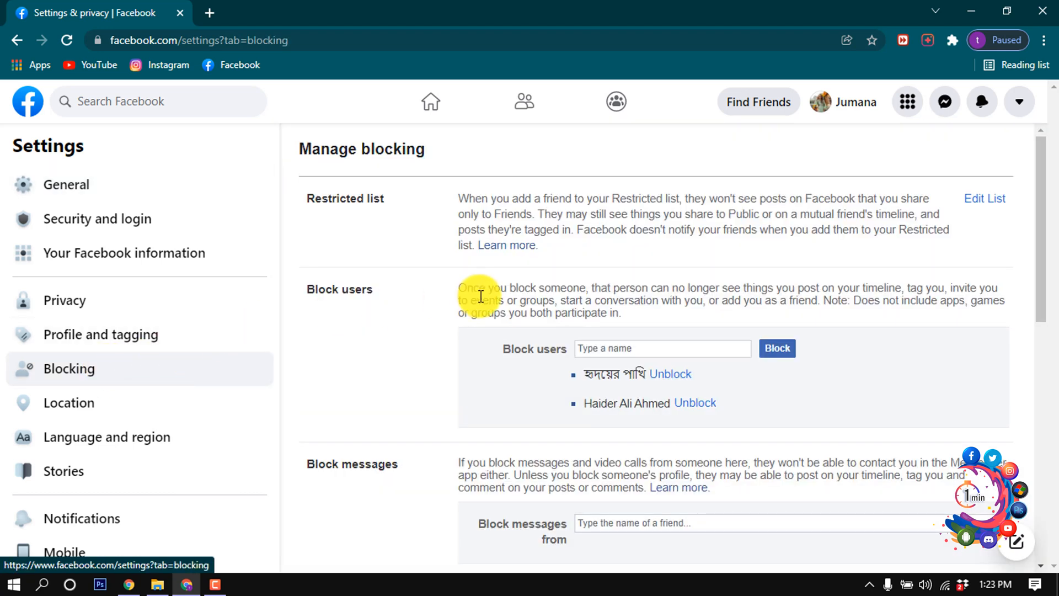
pyautogui.scroll(-3)
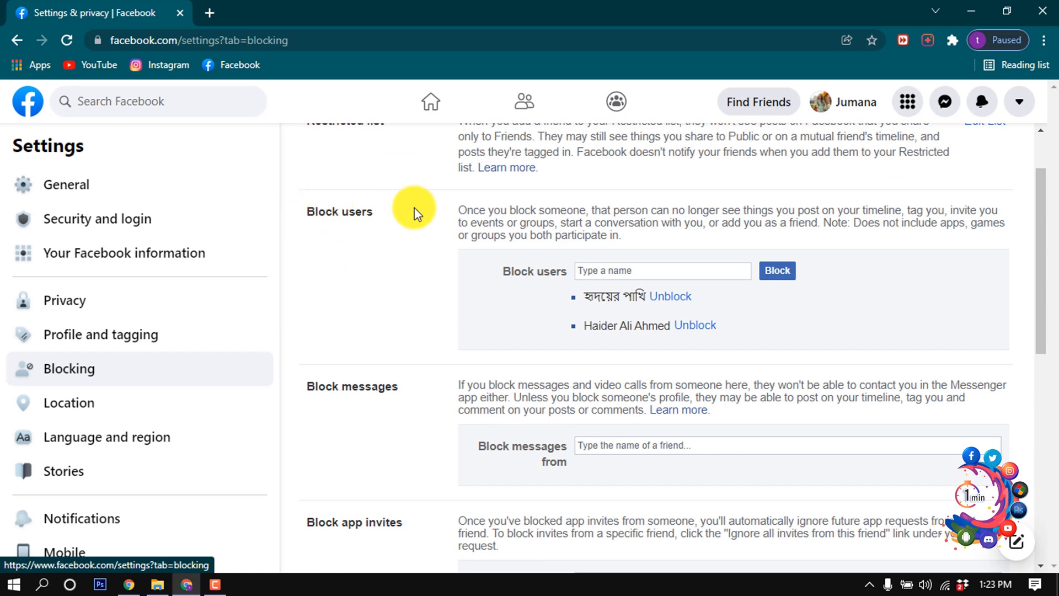
pyautogui.moveTo(540, 290)
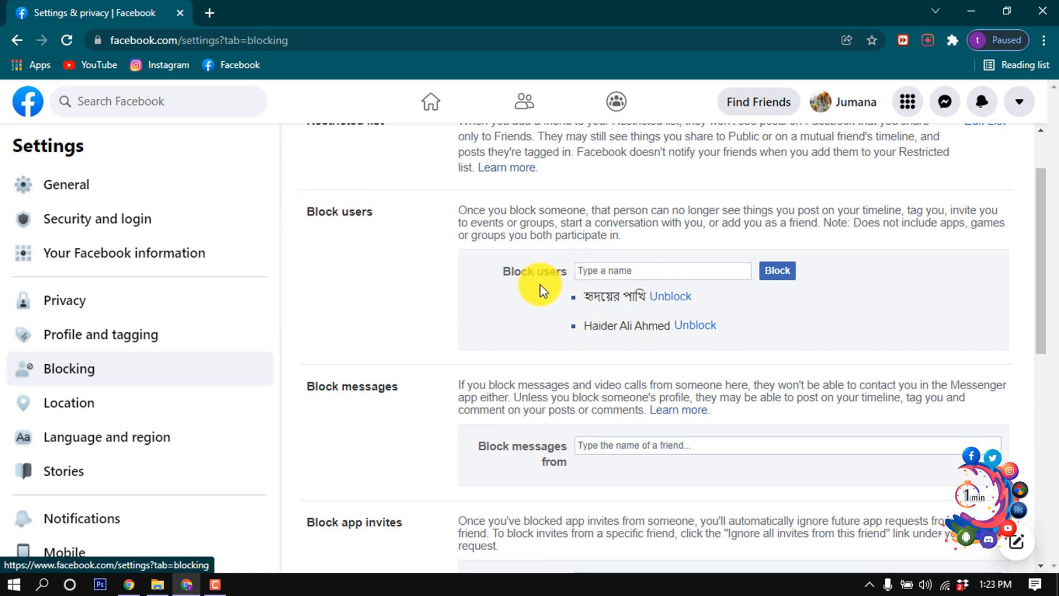
pyautogui.moveTo(577, 297)
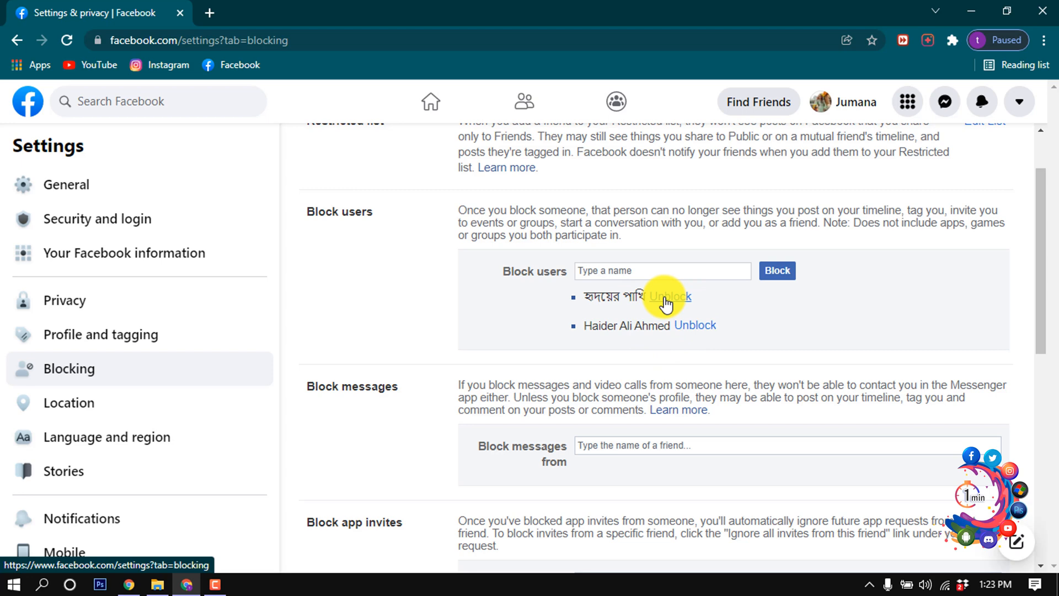
# Step: Unblock the first and second blocked accounts, confirming each, leaving the list empty
pyautogui.click(664, 296)
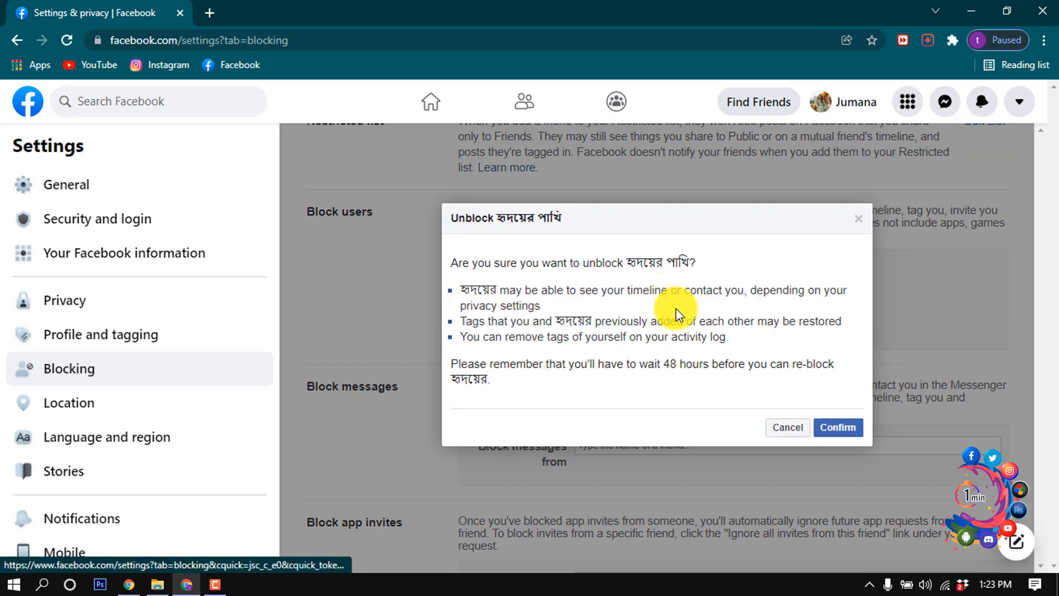
pyautogui.click(837, 427)
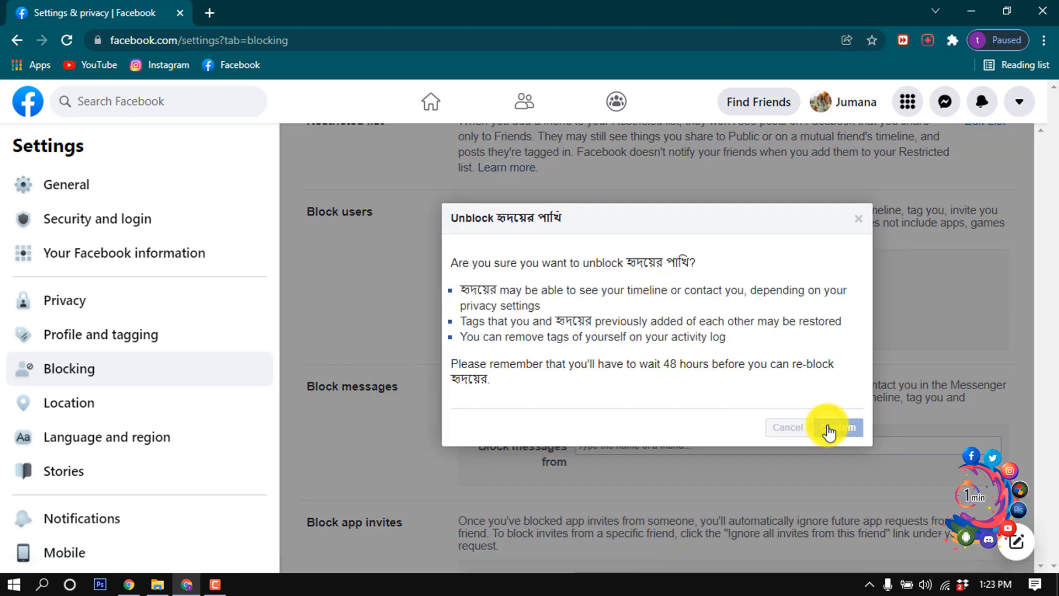
pyautogui.click(838, 427)
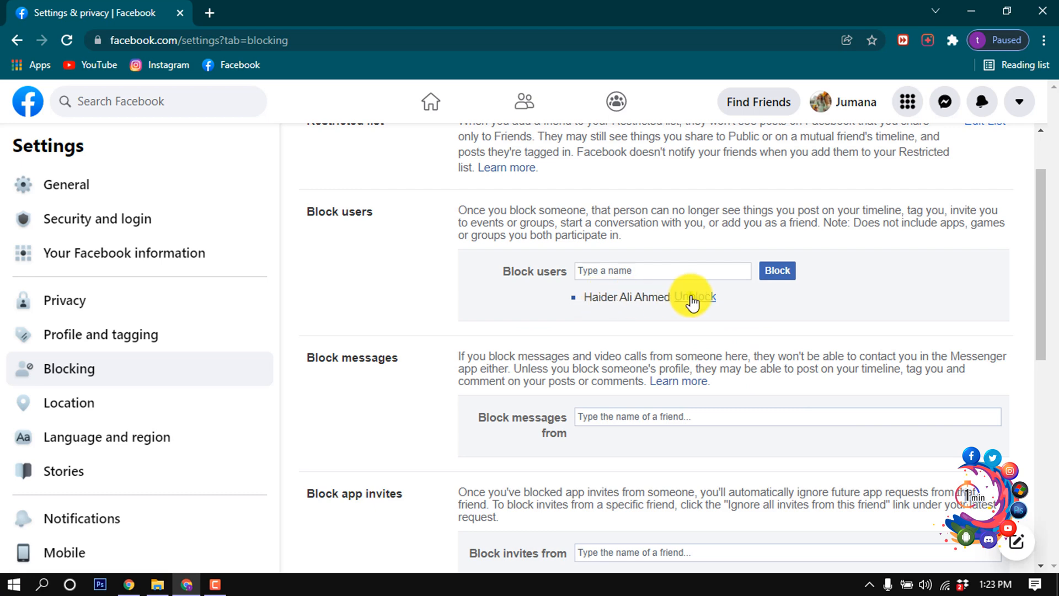
pyautogui.click(694, 297)
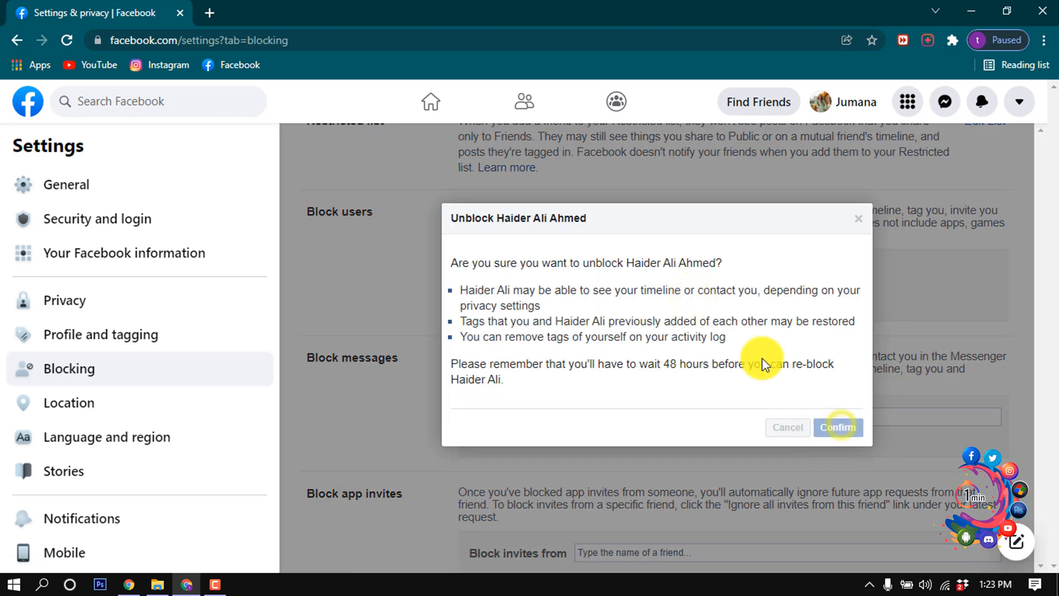
pyautogui.click(837, 427)
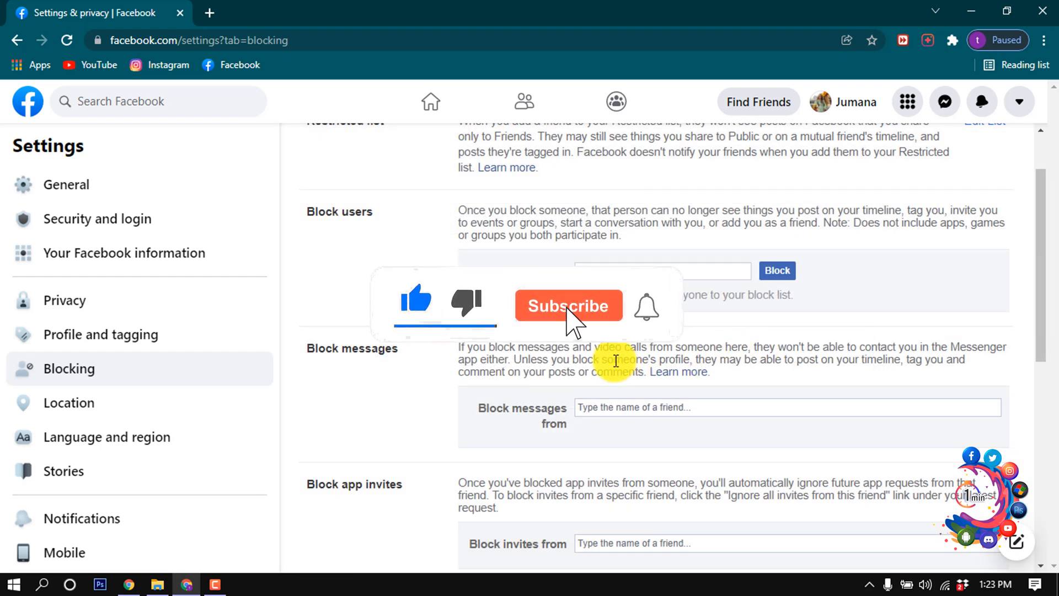
pyautogui.click(567, 305)
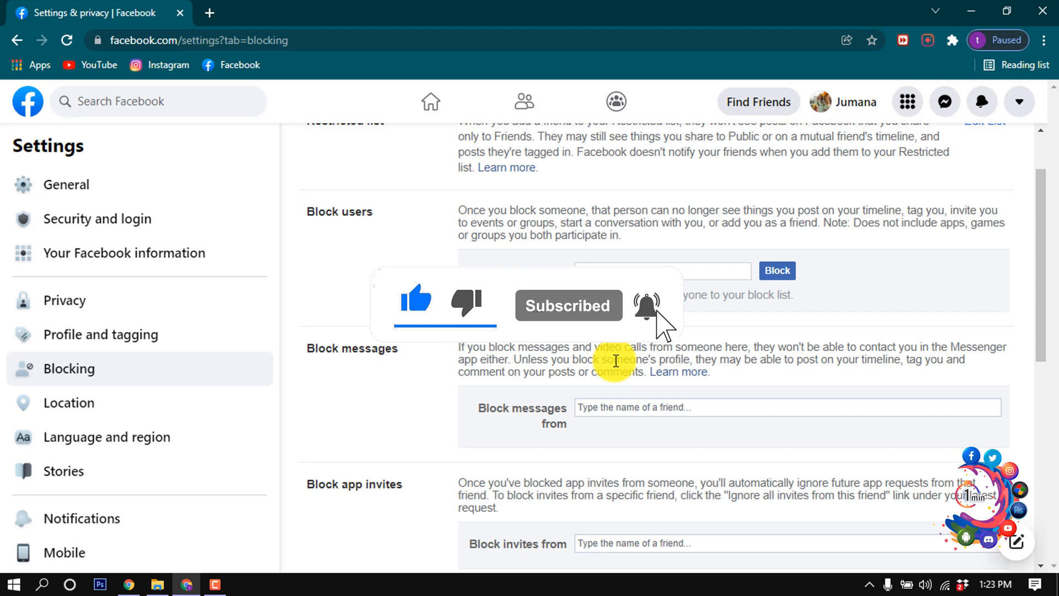